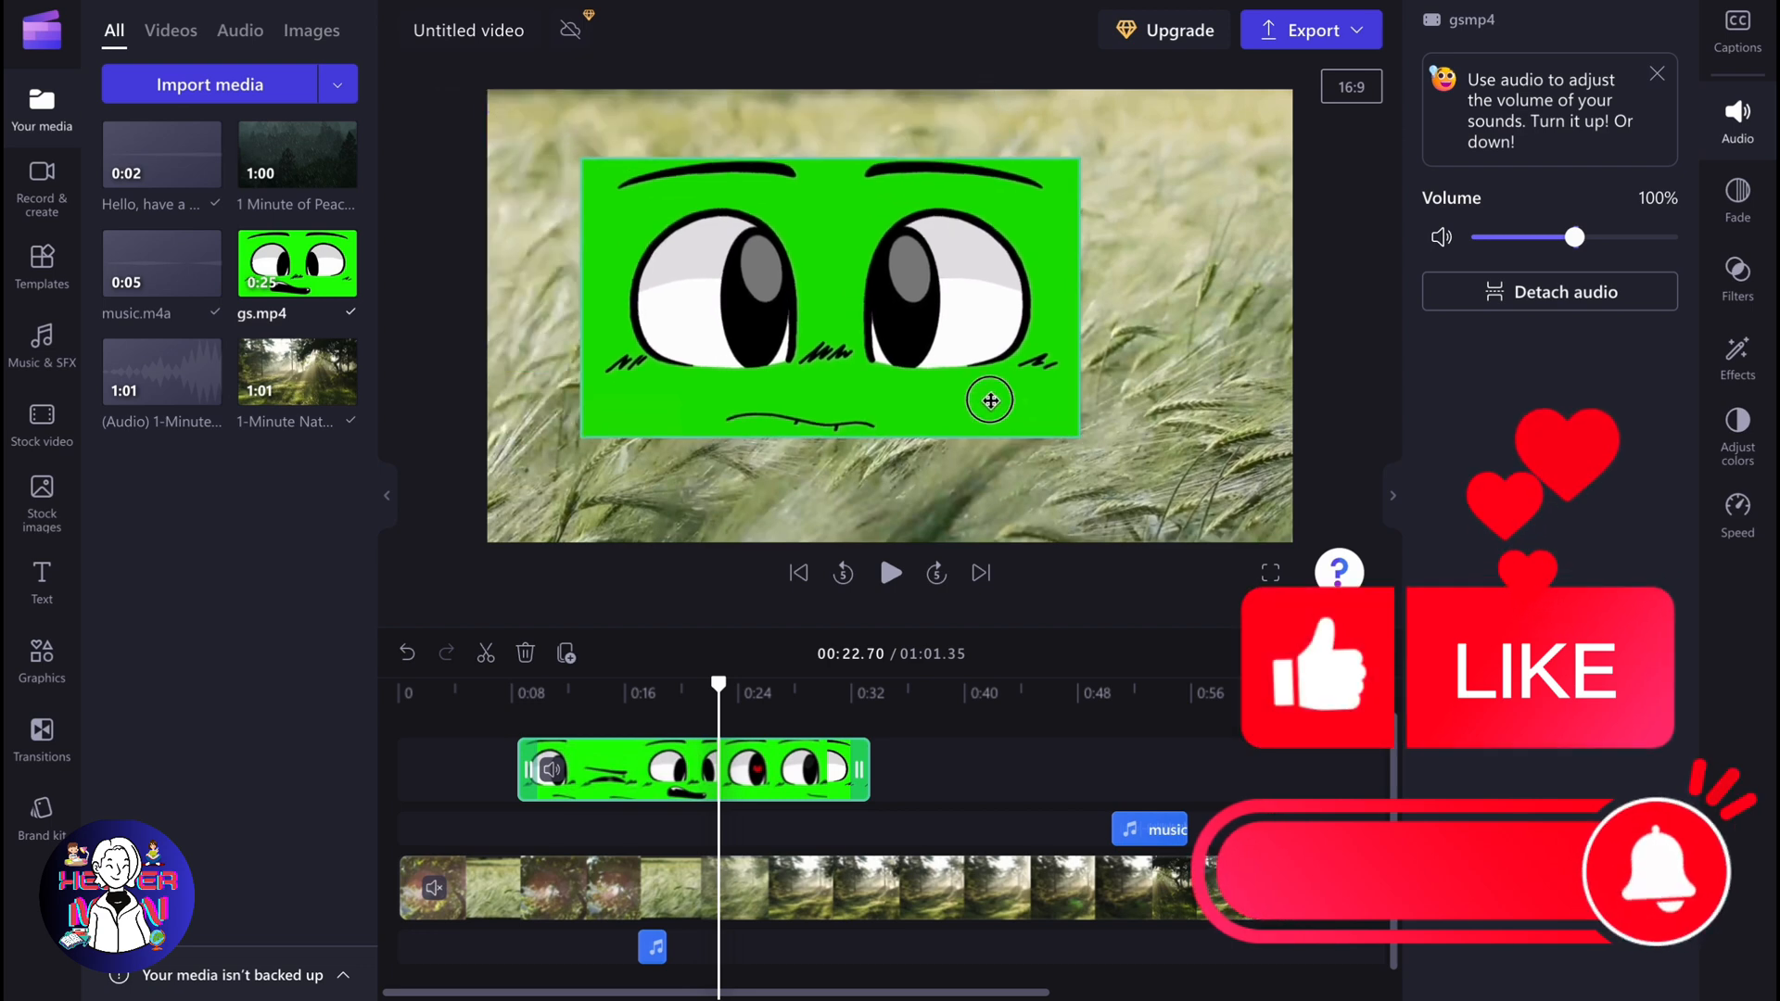
Step: Select the gs.mp4 green face overlay clip on the timeline to show its properties
click(989, 401)
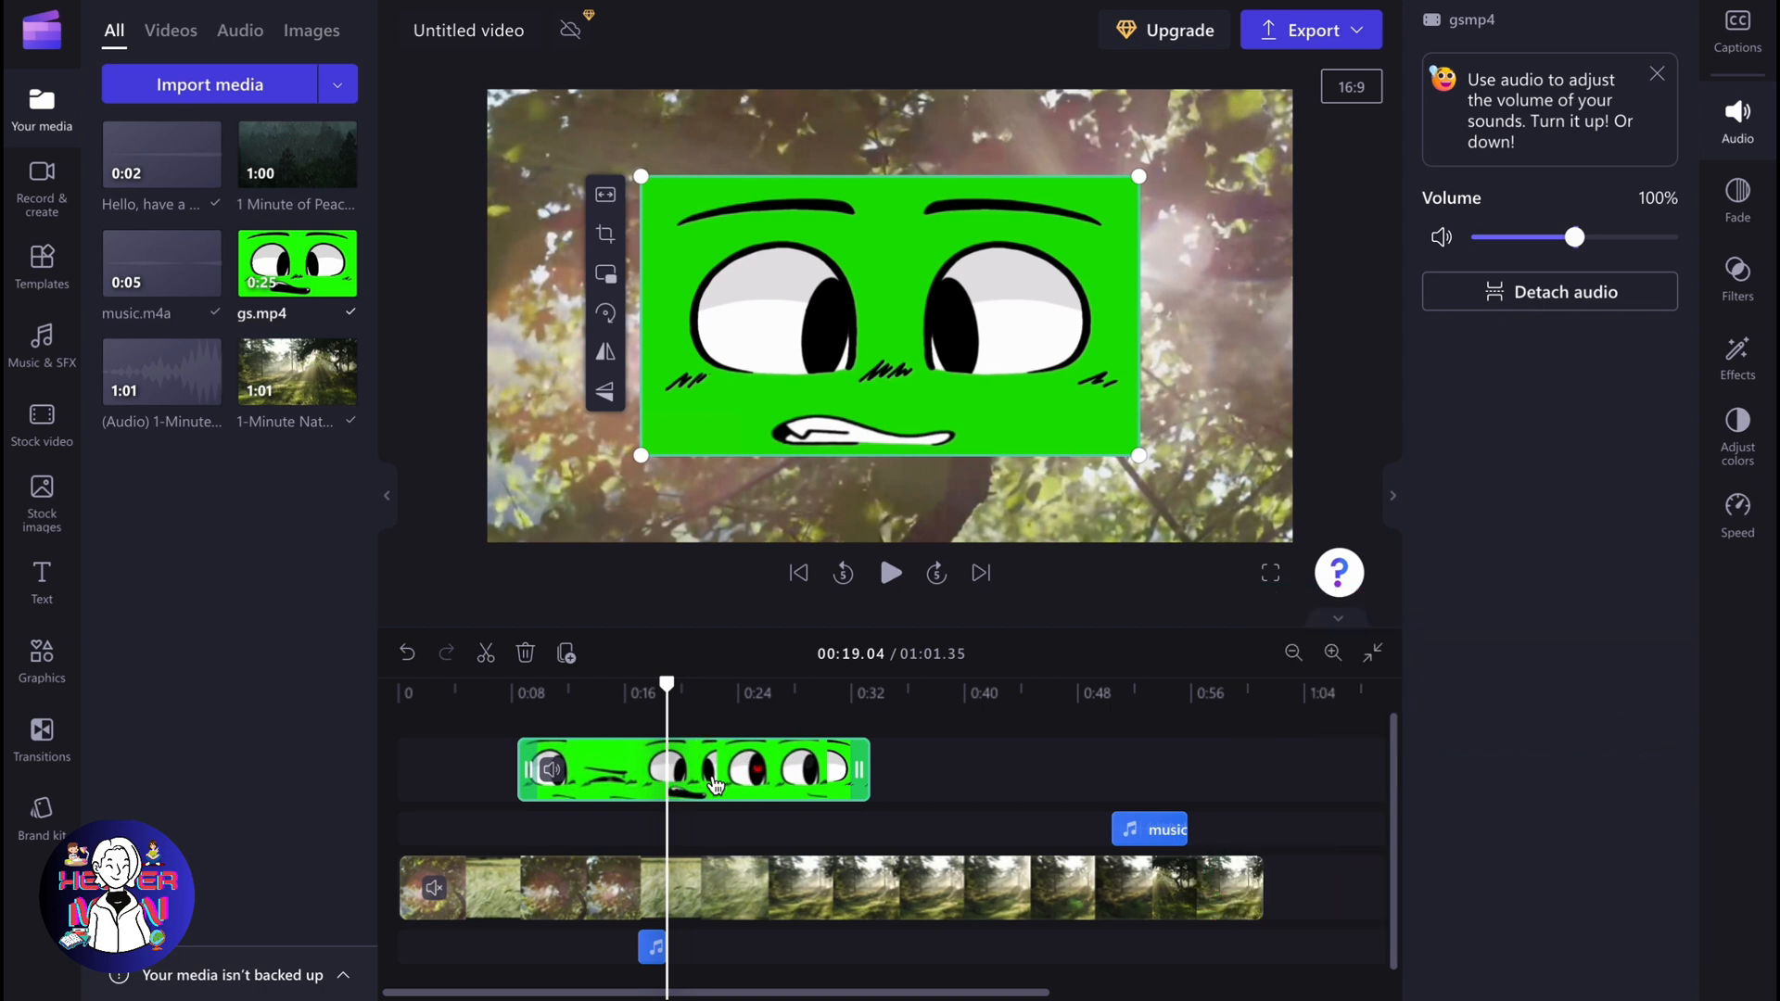
mouse_move(732, 772)
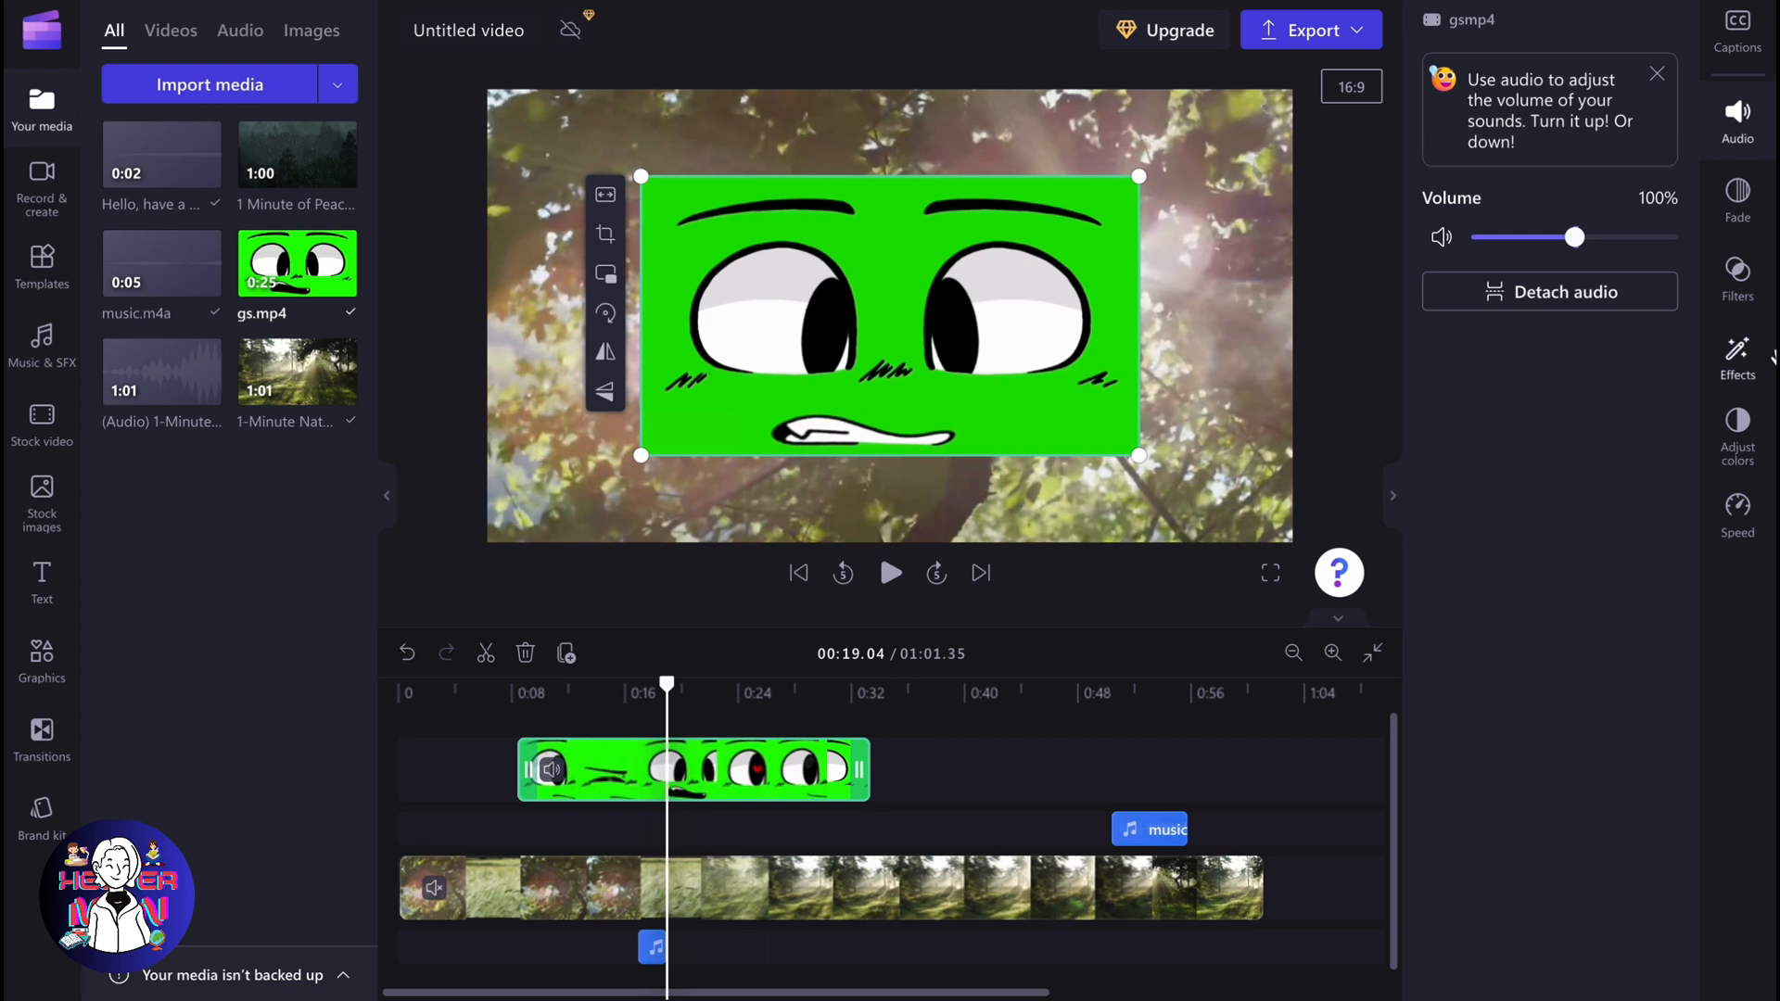
Step: Show the Effects panel listing the available effects for the face clip
click(1738, 358)
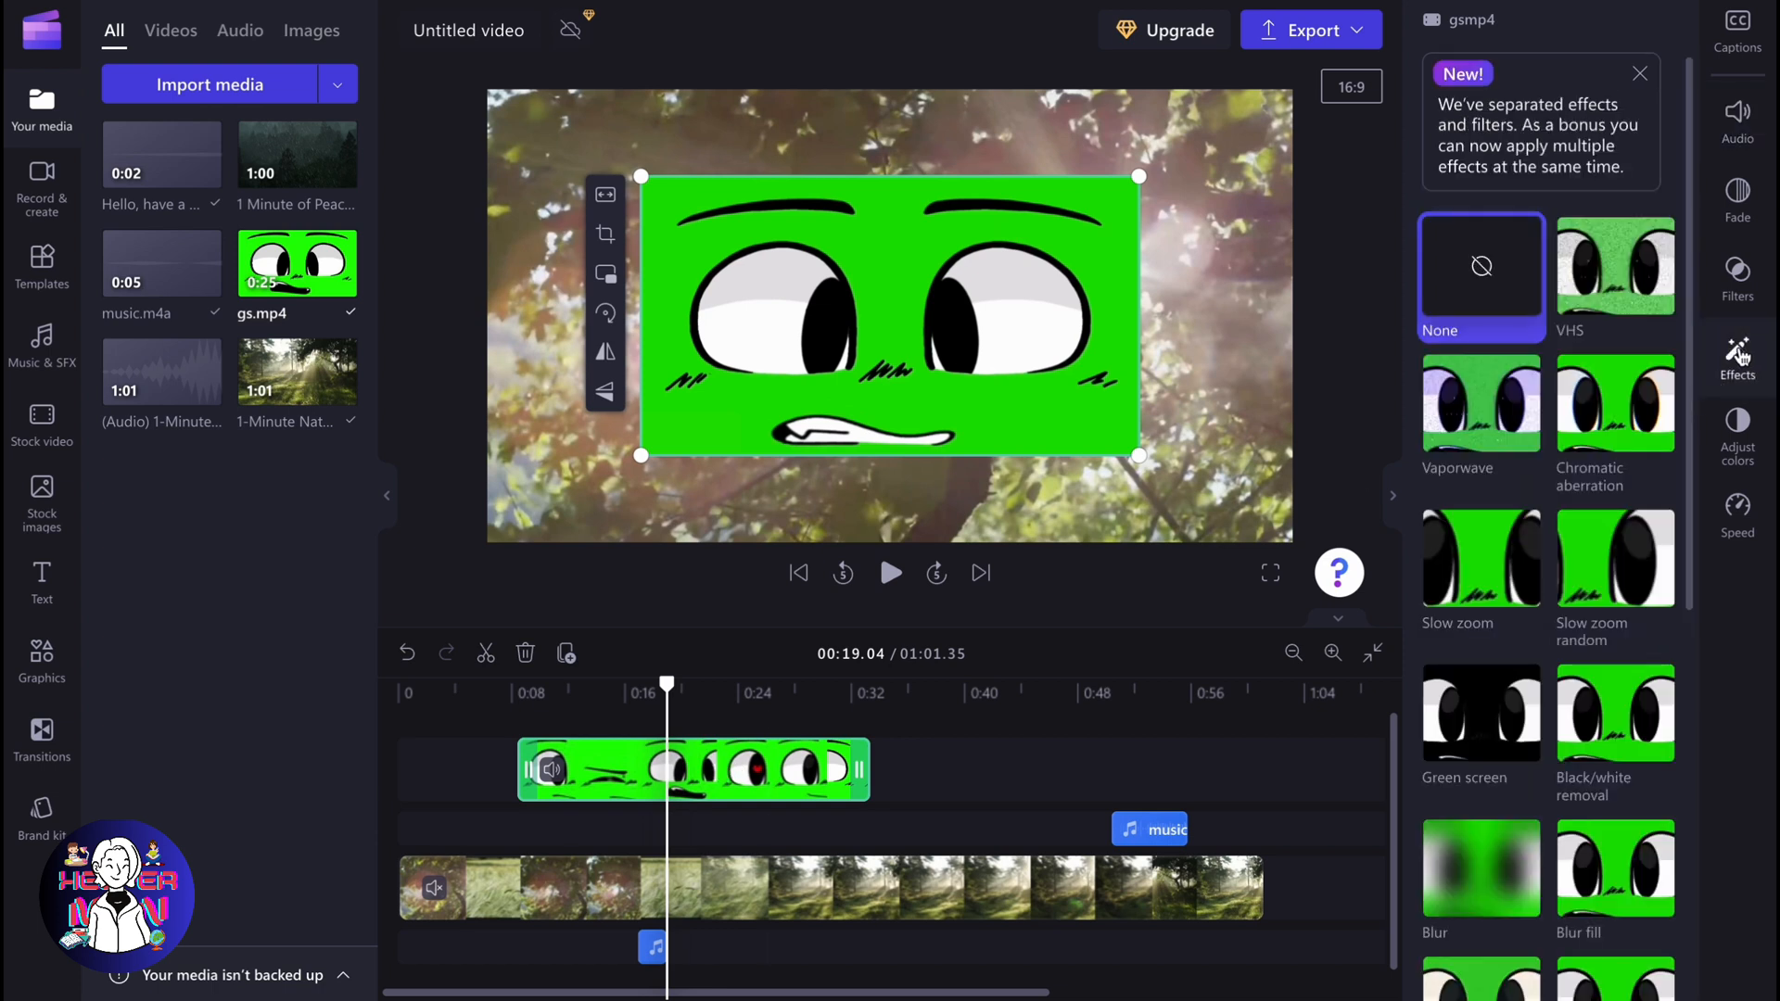
mouse_move(725, 777)
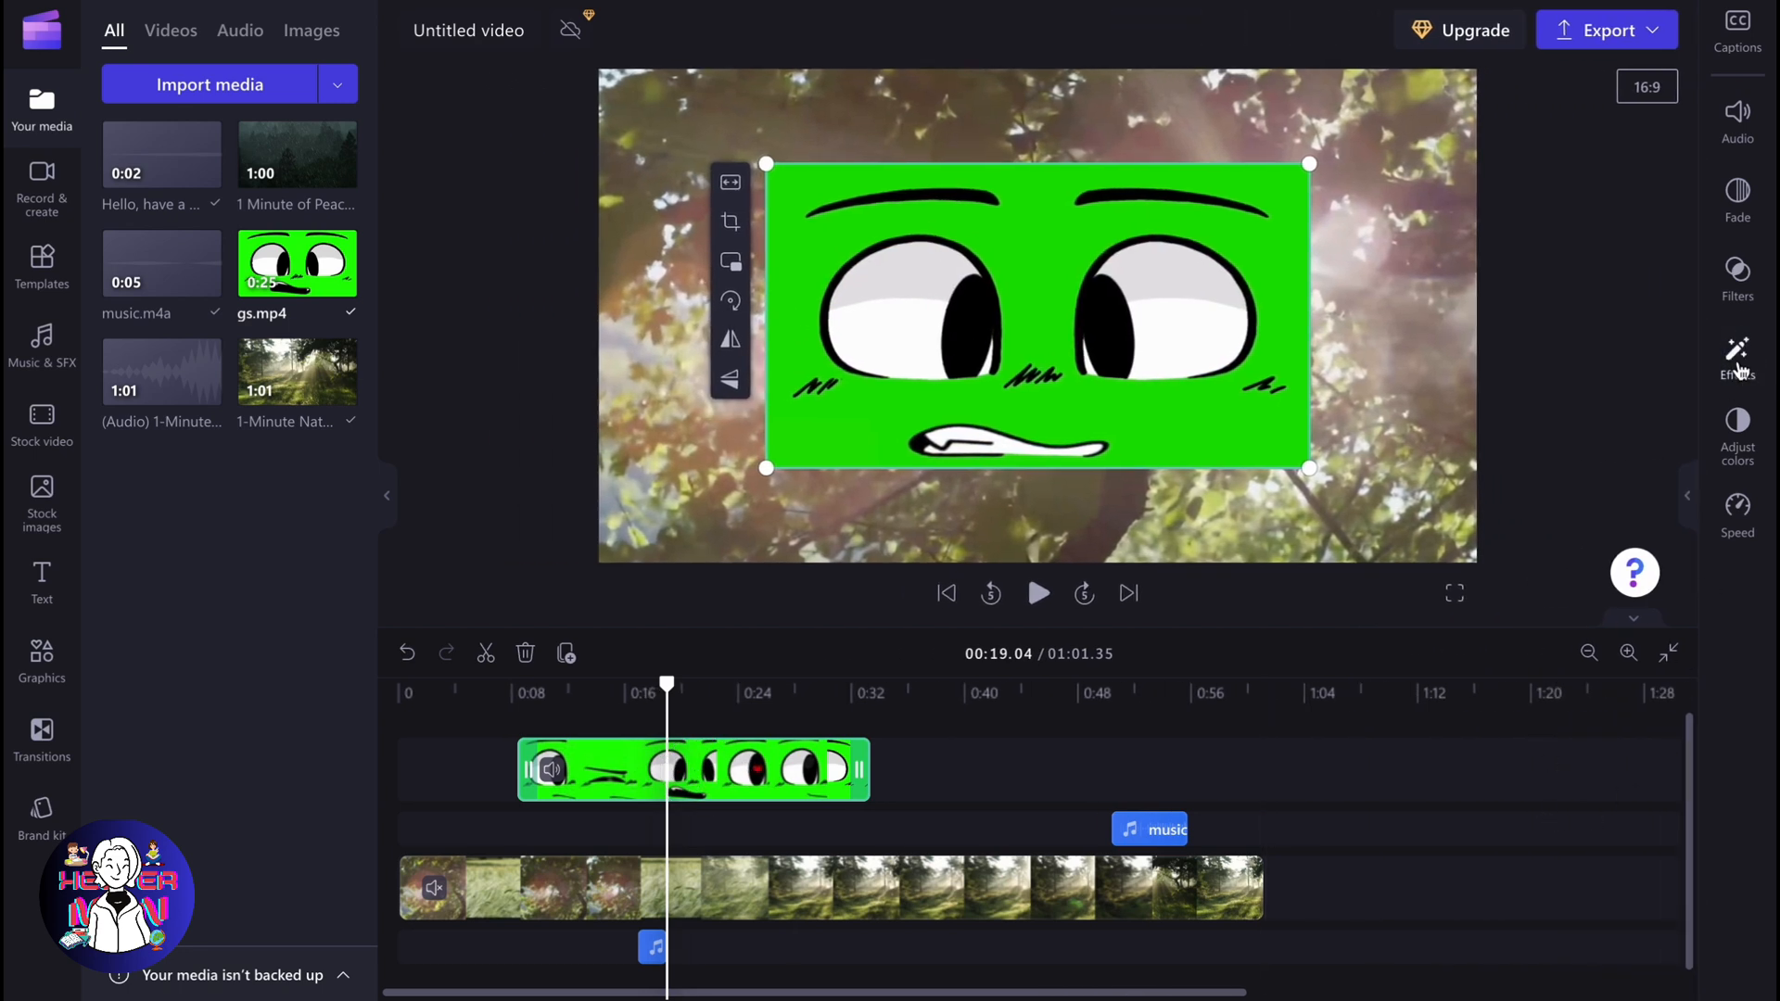
click(1737, 358)
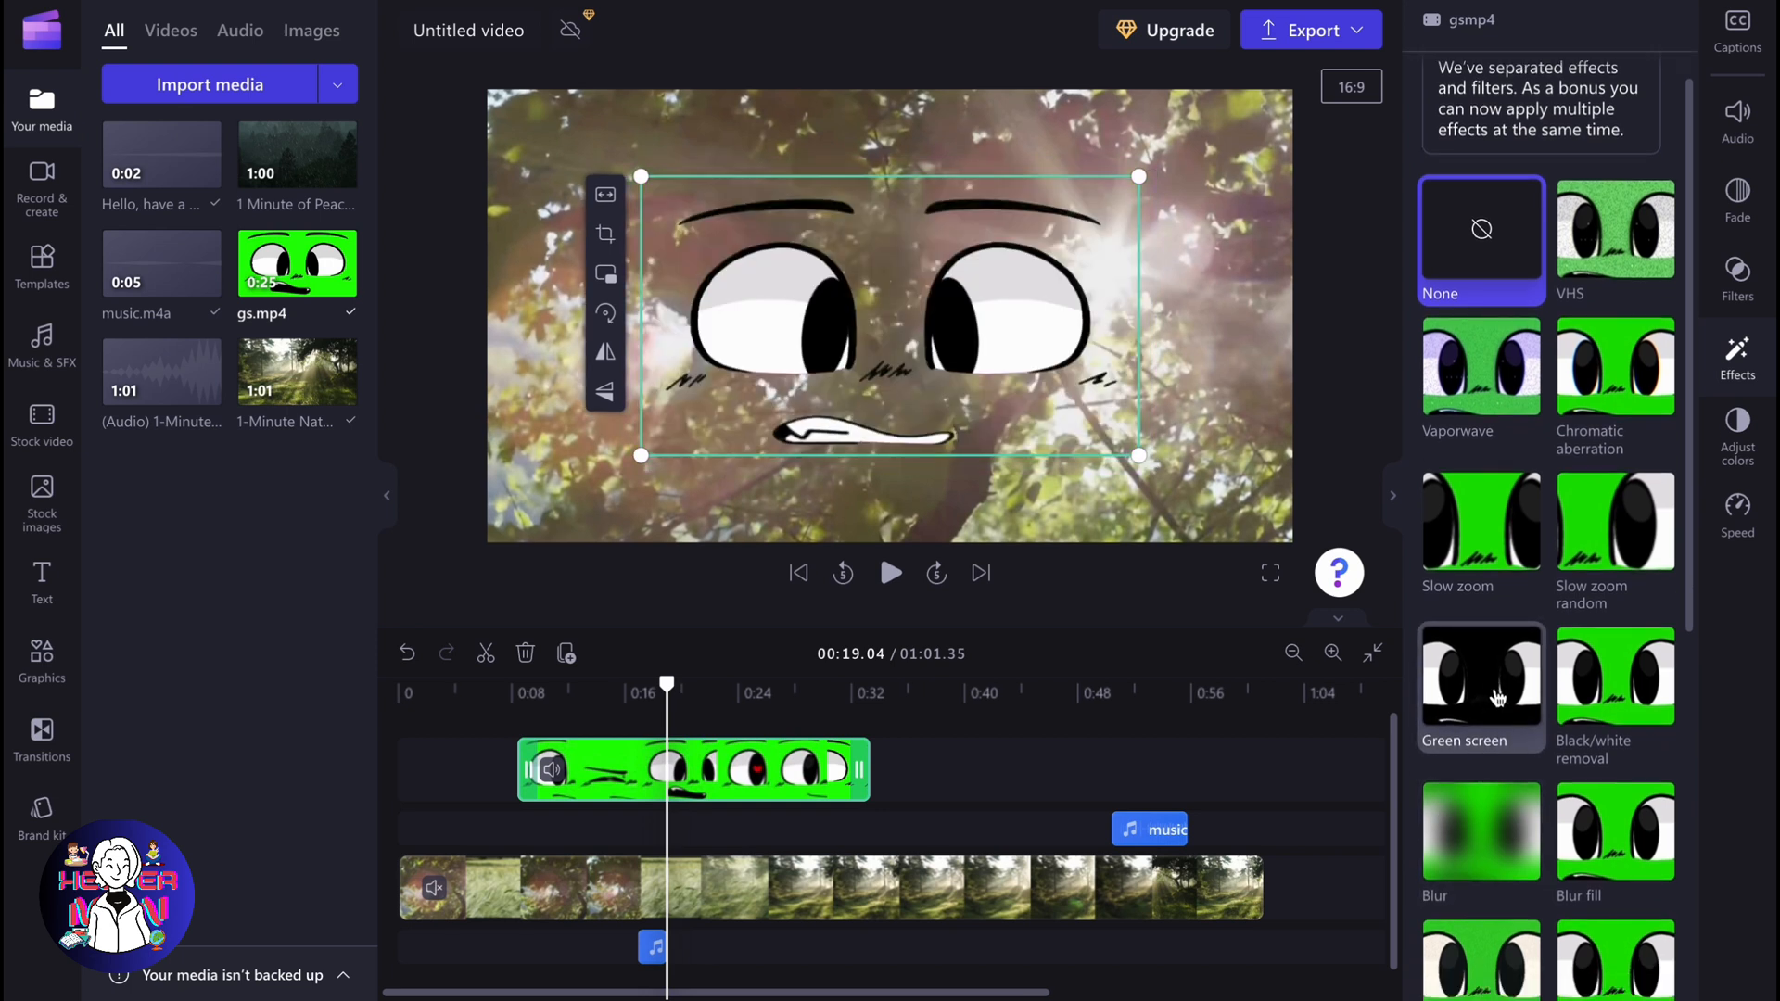
Step: Apply the Green screen effect with a raised Screen threshold and Green as key color
click(1480, 675)
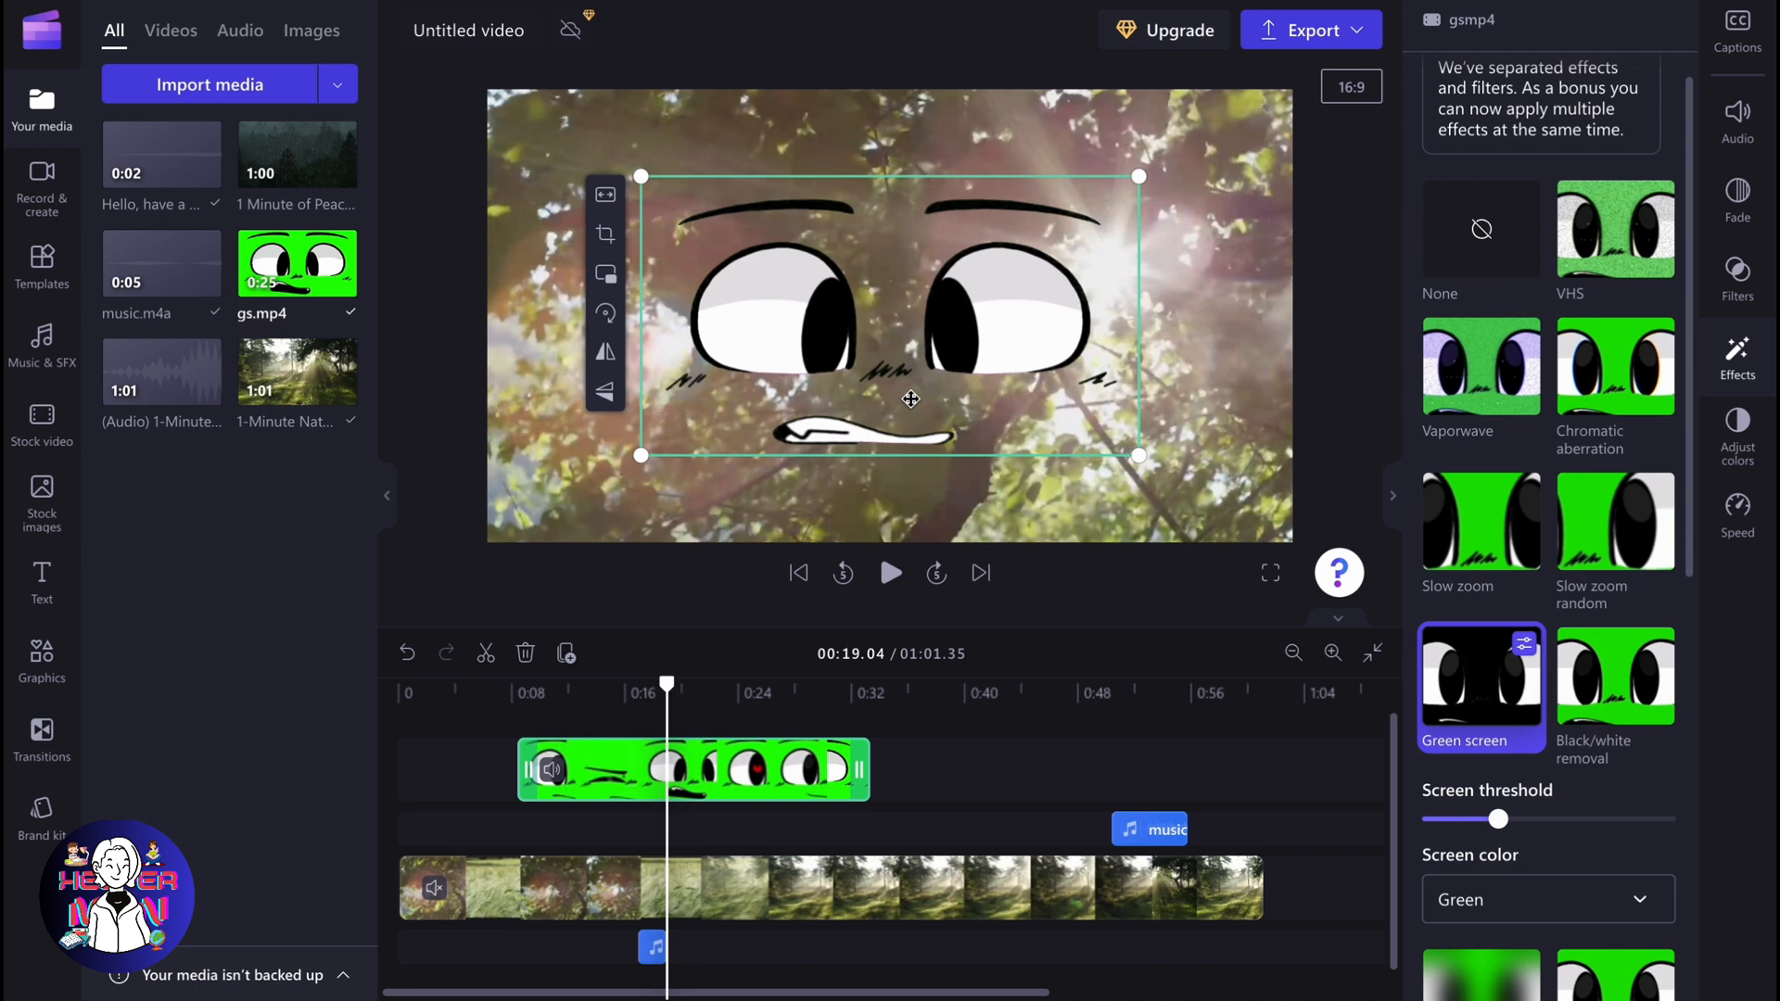
mouse_move(1009, 386)
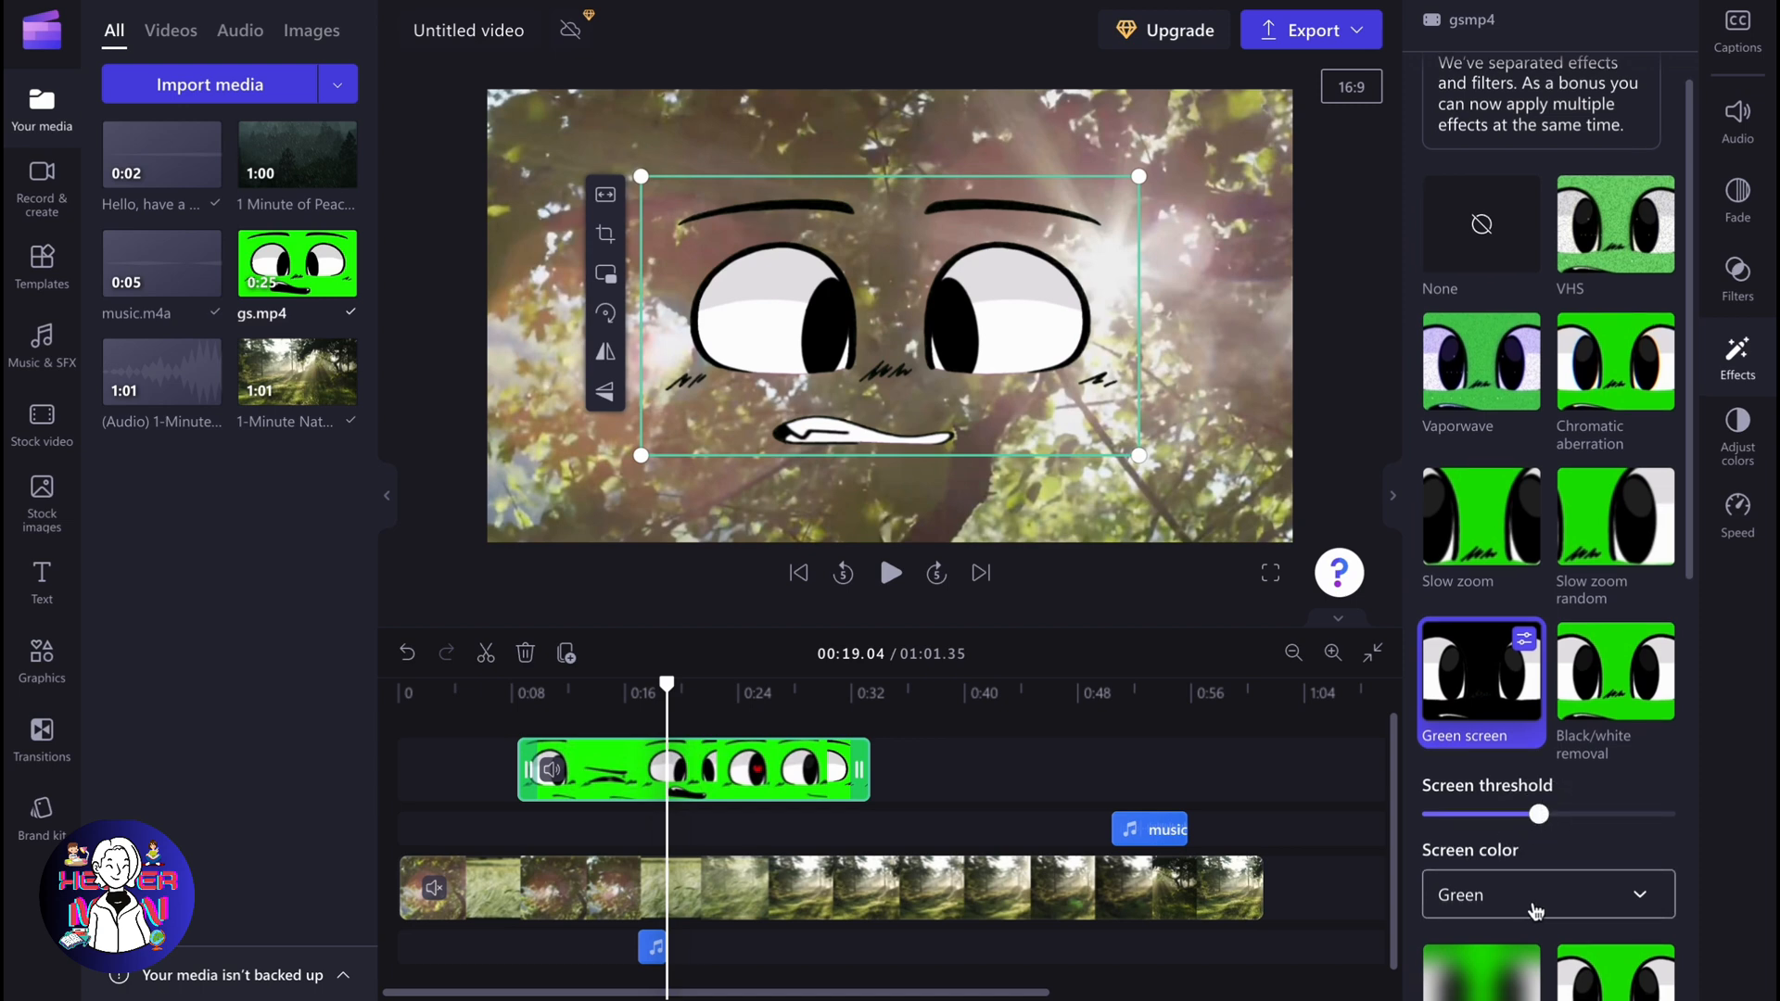
scroll(down, 3)
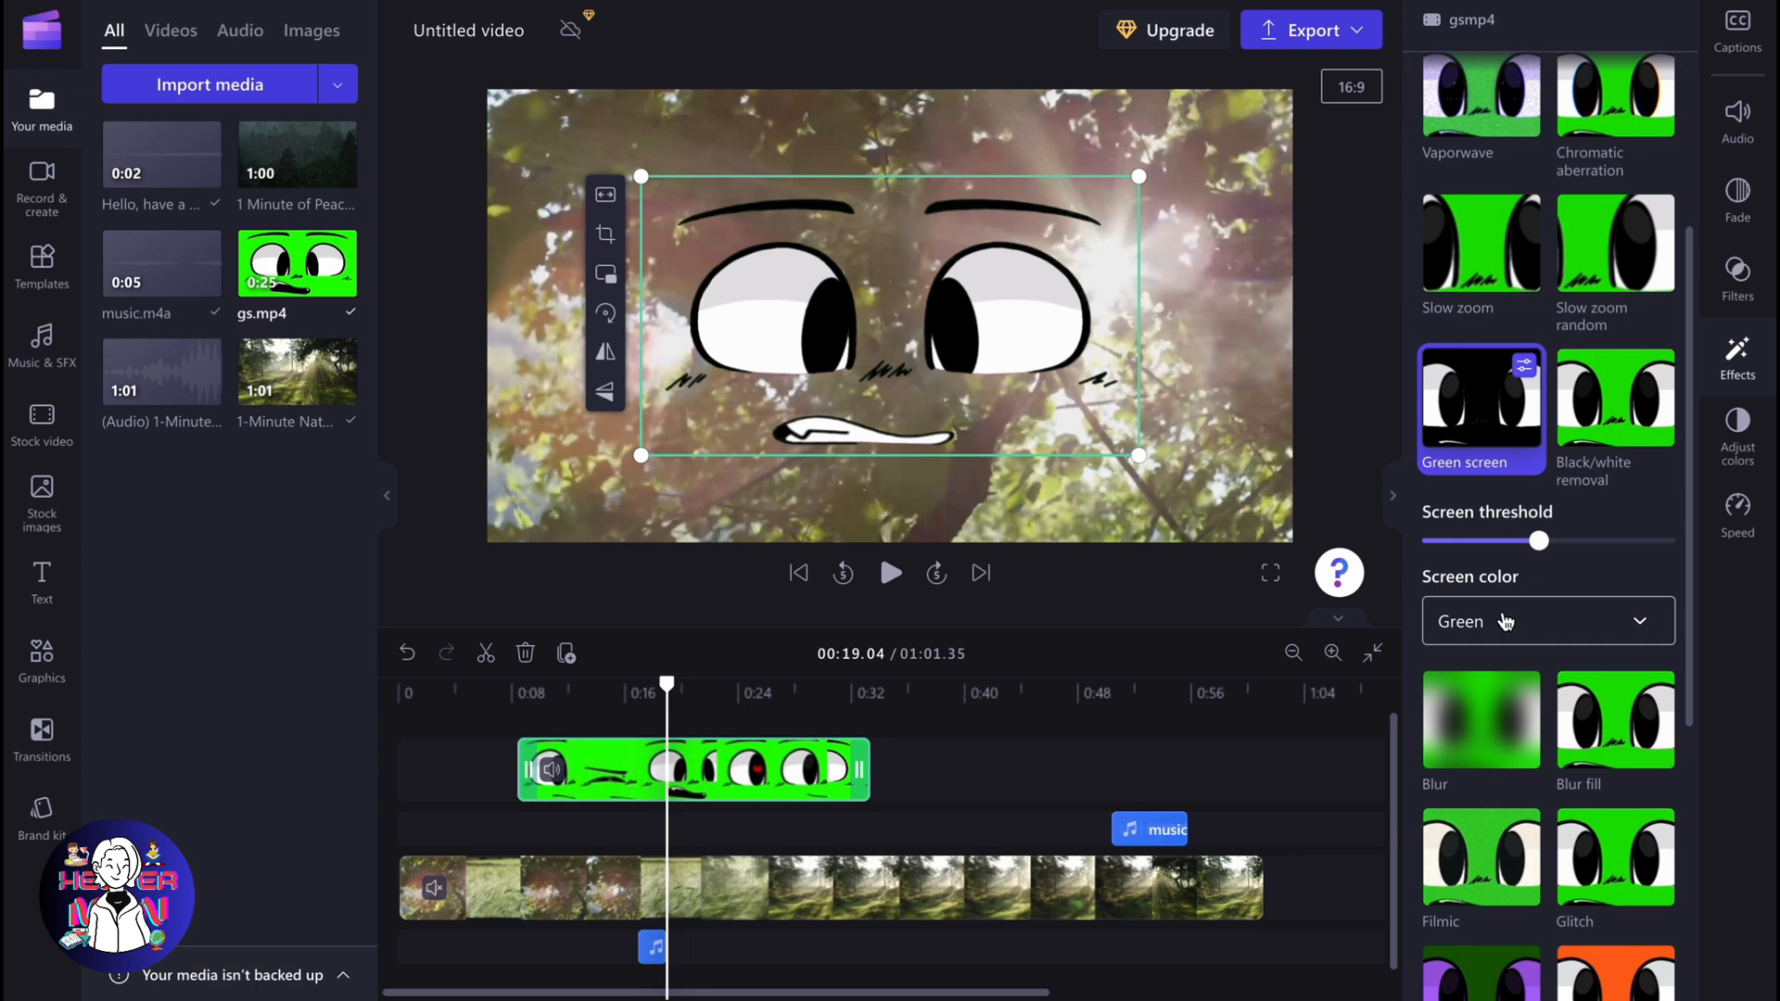
click(1541, 622)
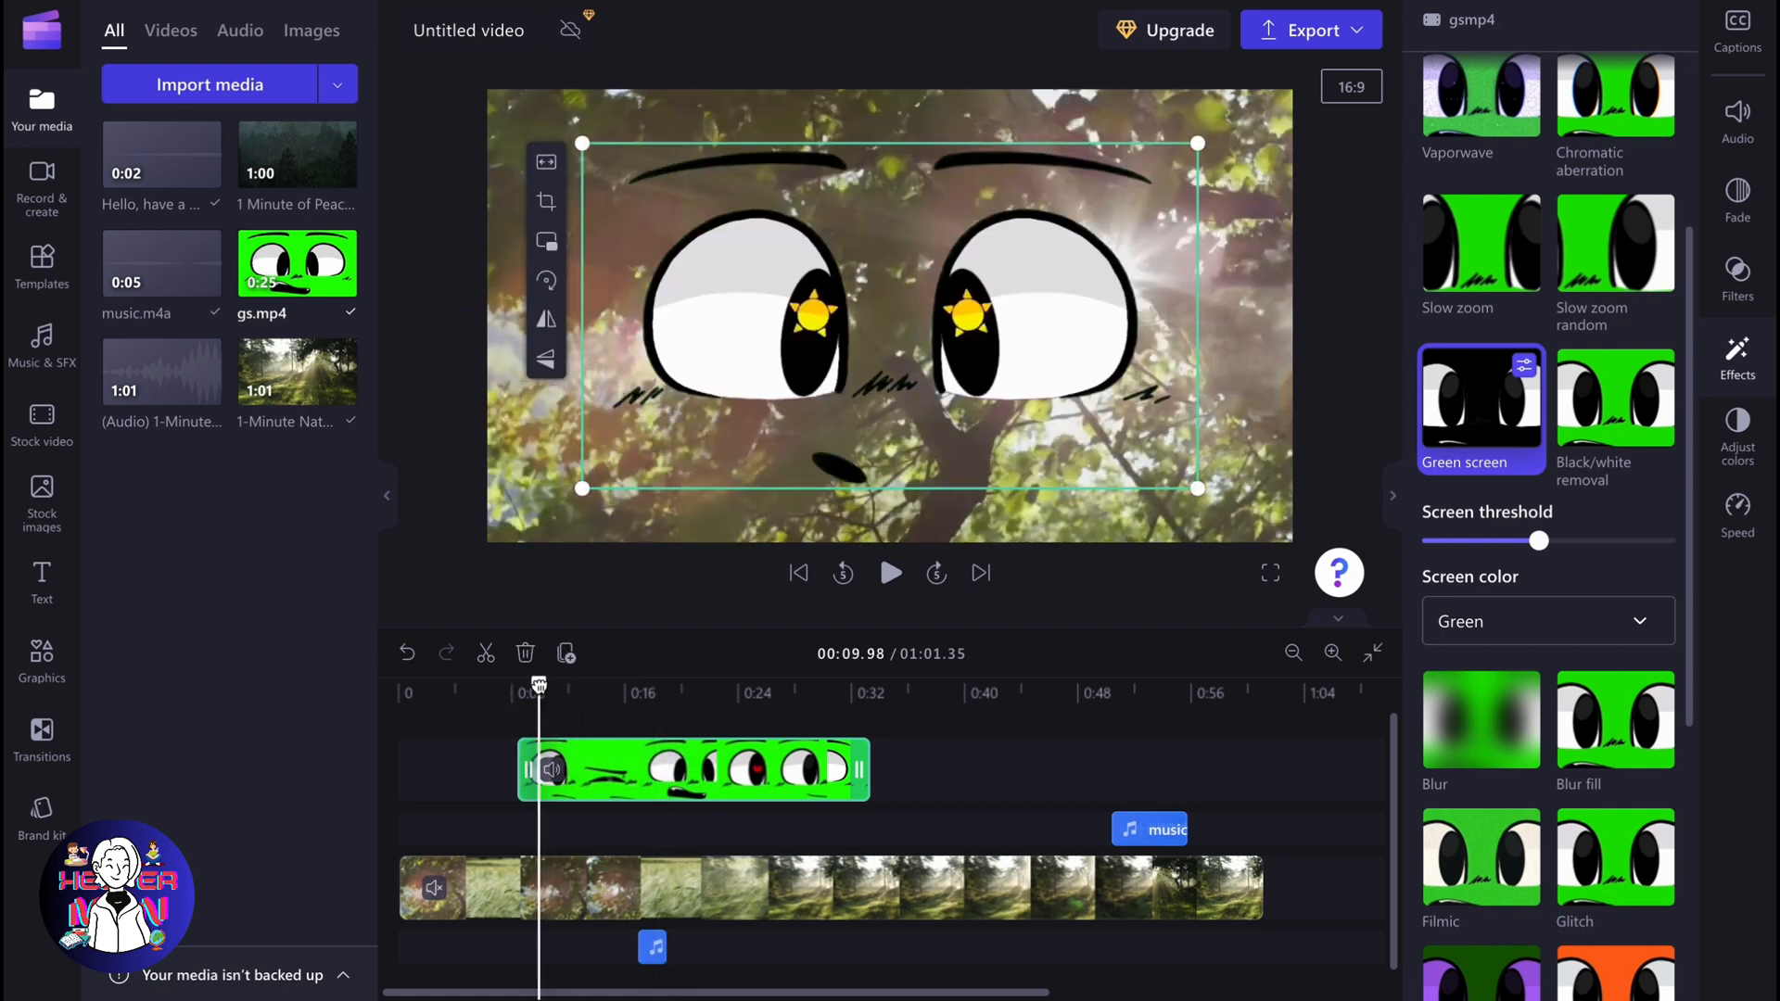
Step: Move the playhead to about 17 s and bring up the export quality options
click(890, 573)
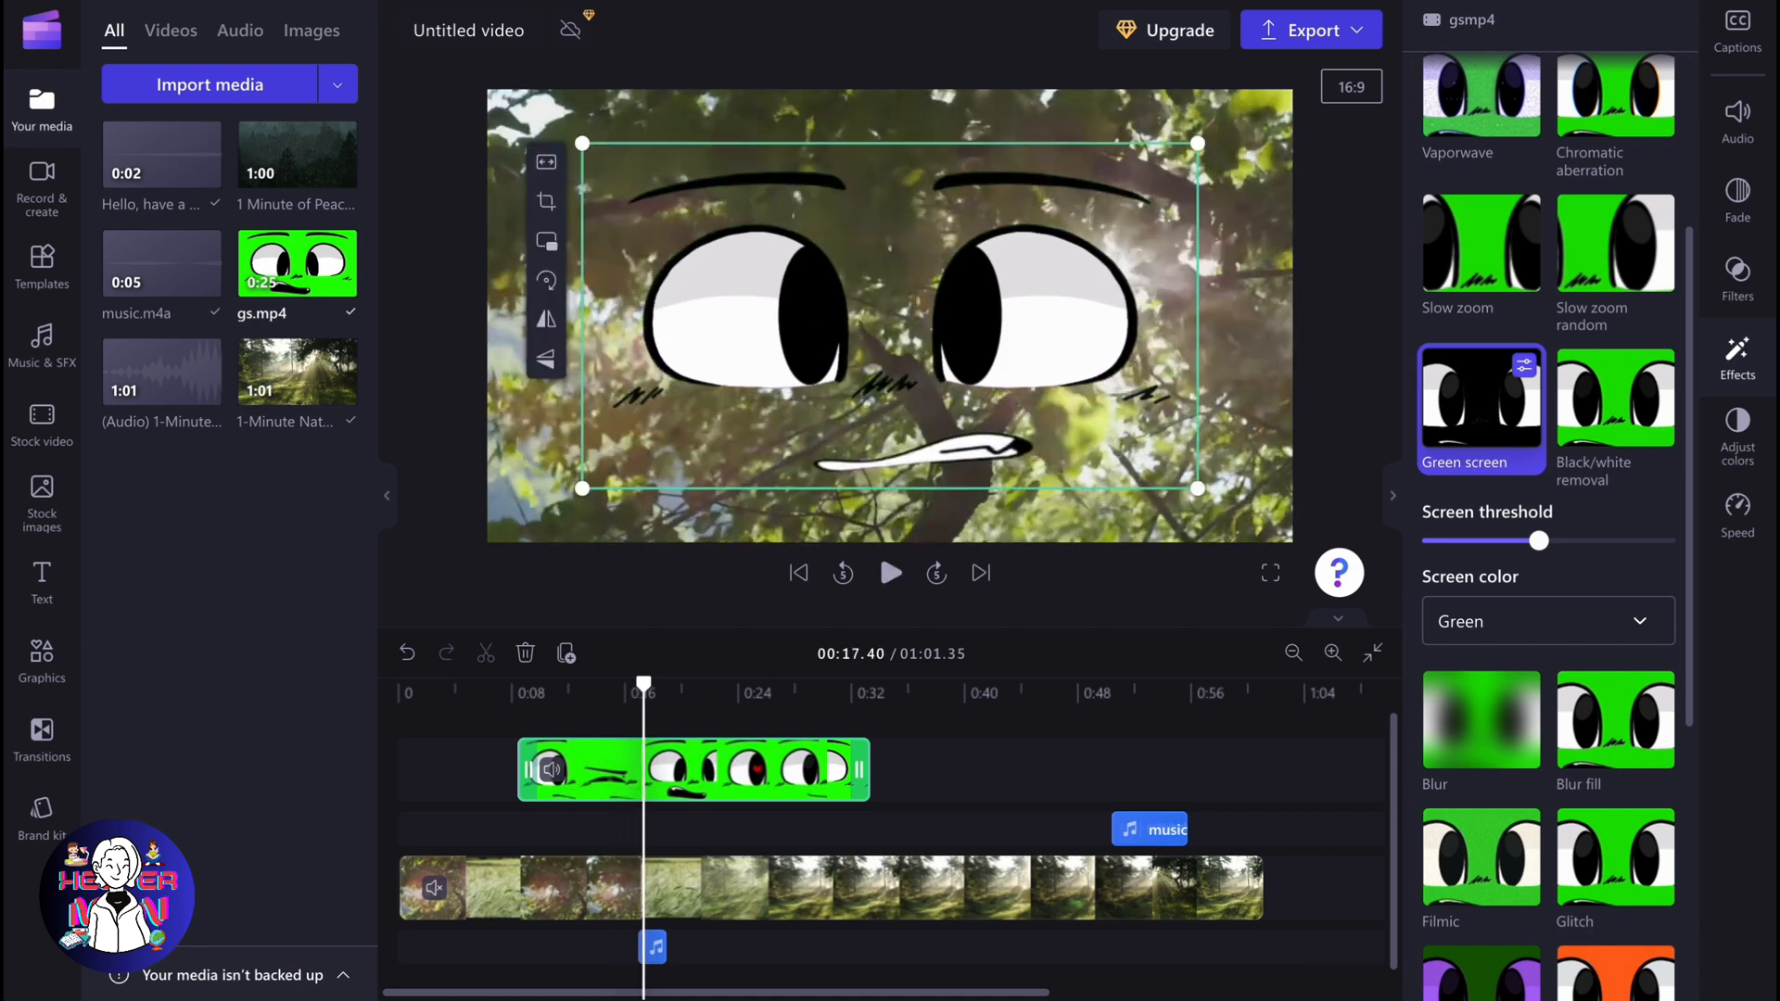
click(1308, 29)
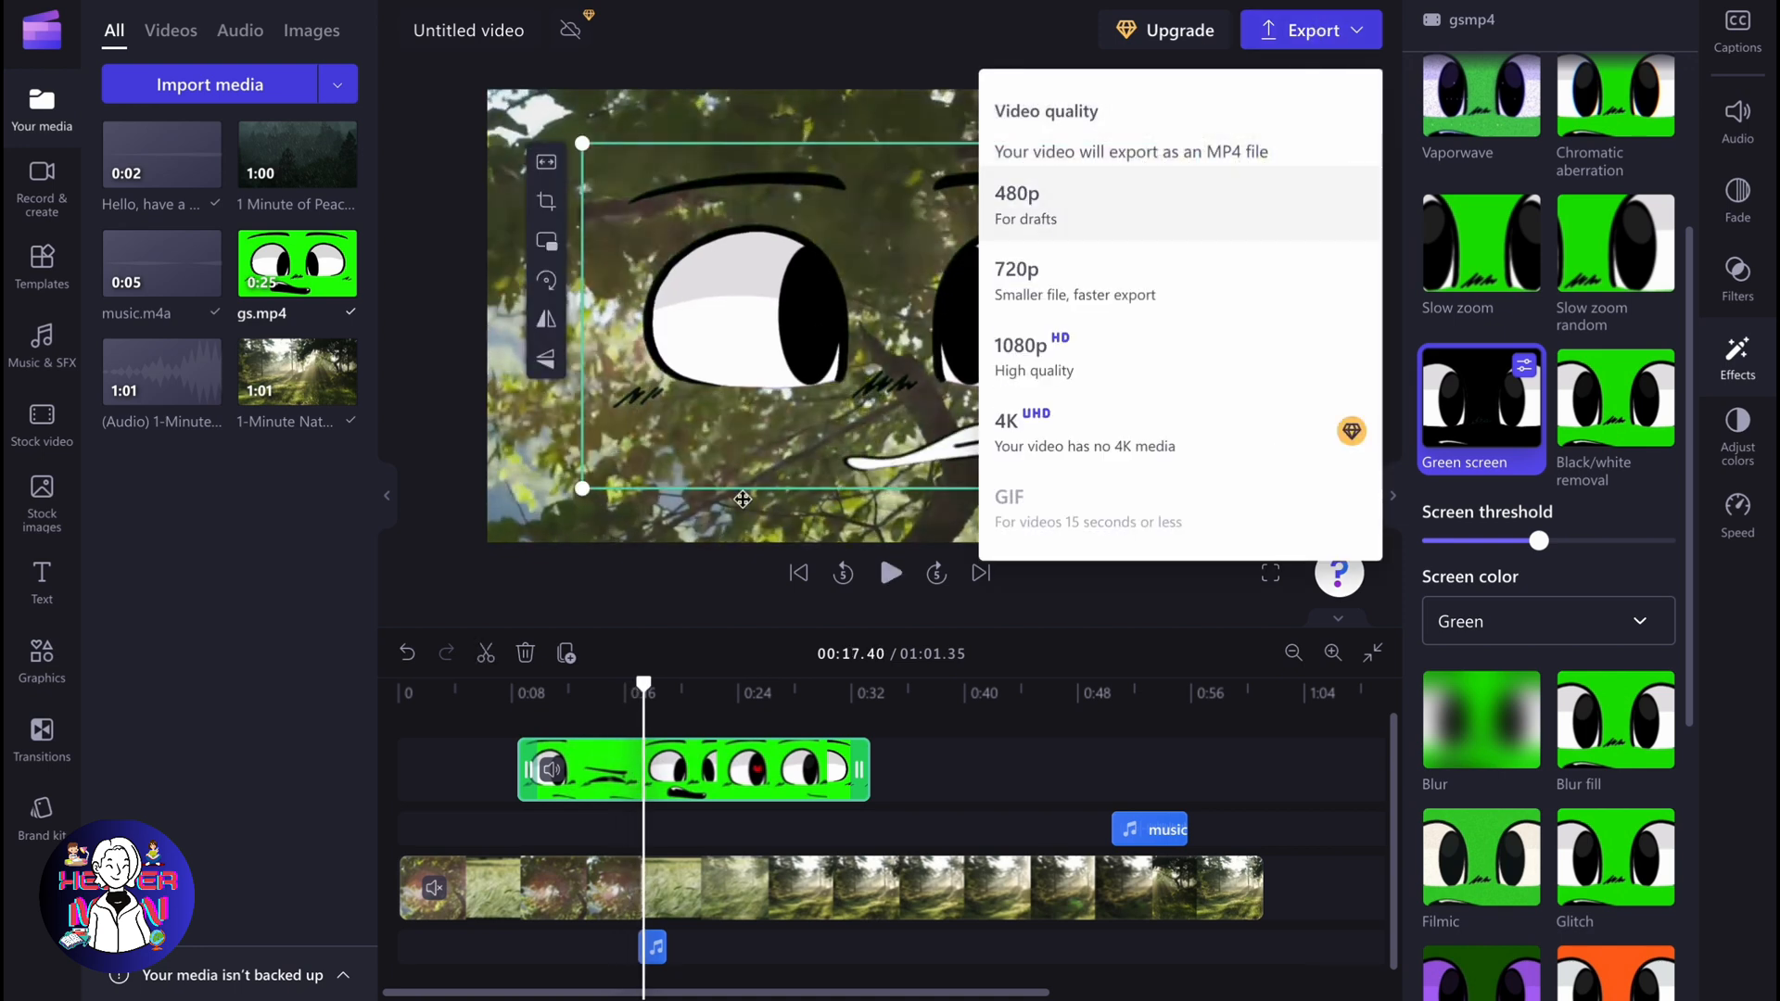
mouse_move(493, 608)
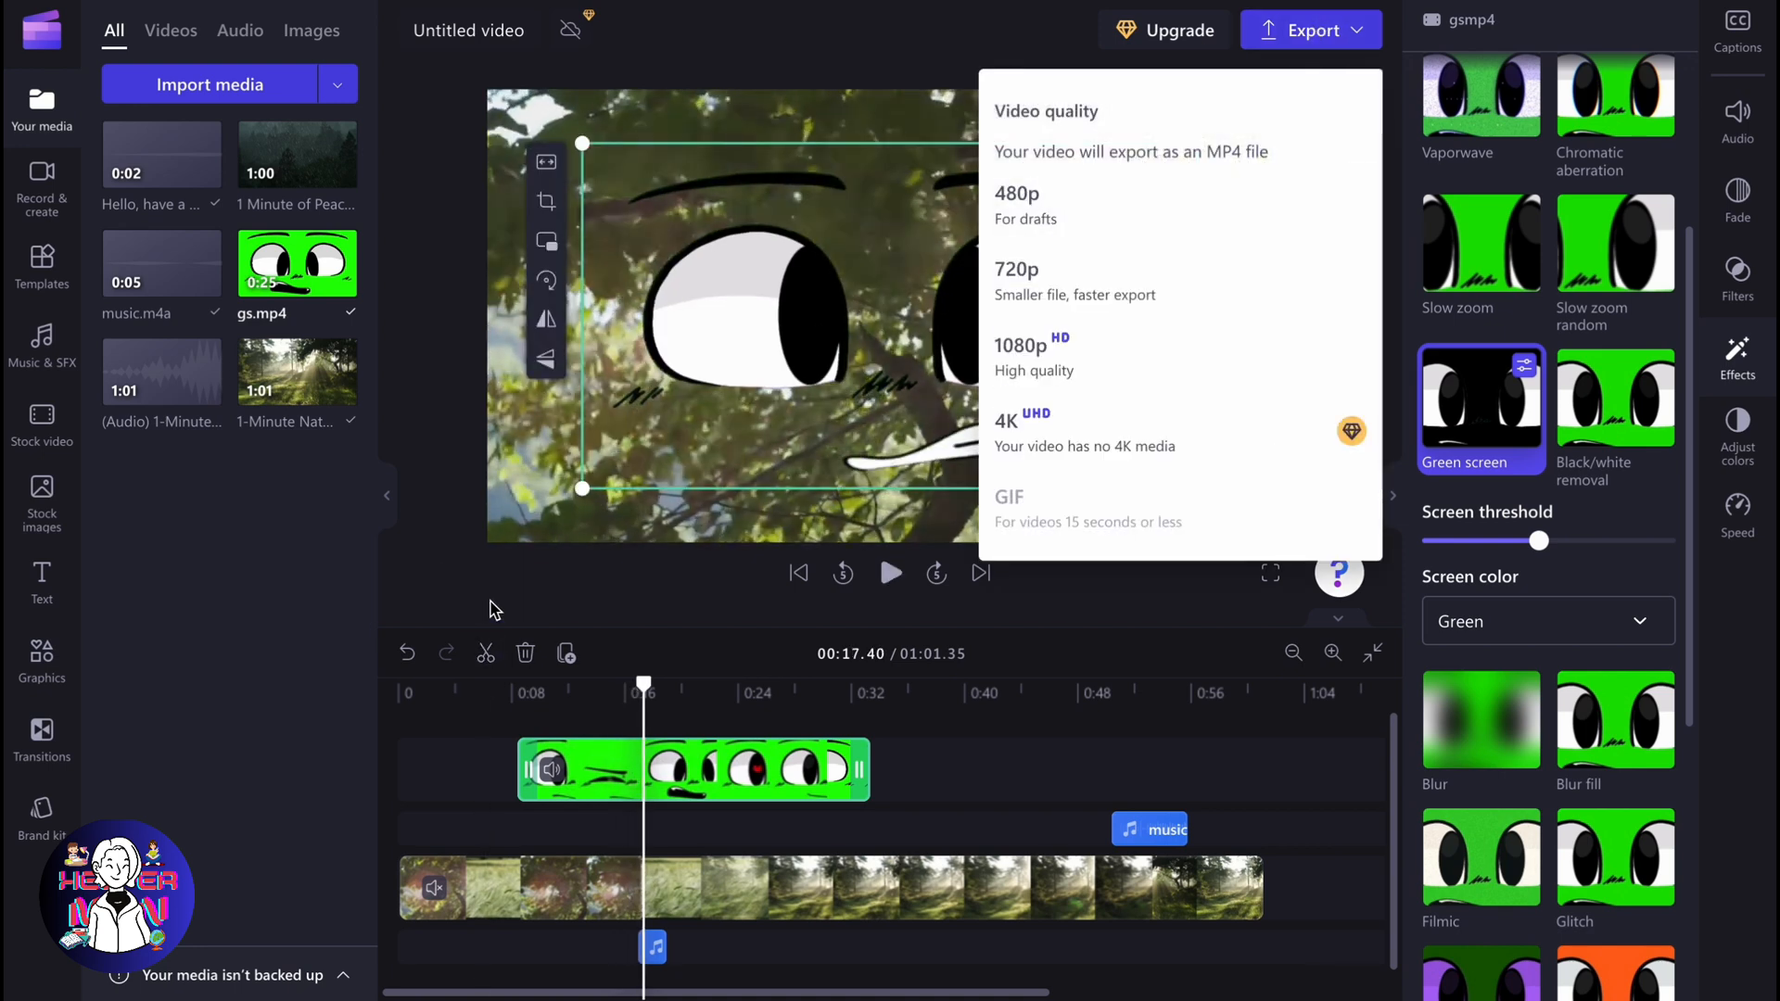